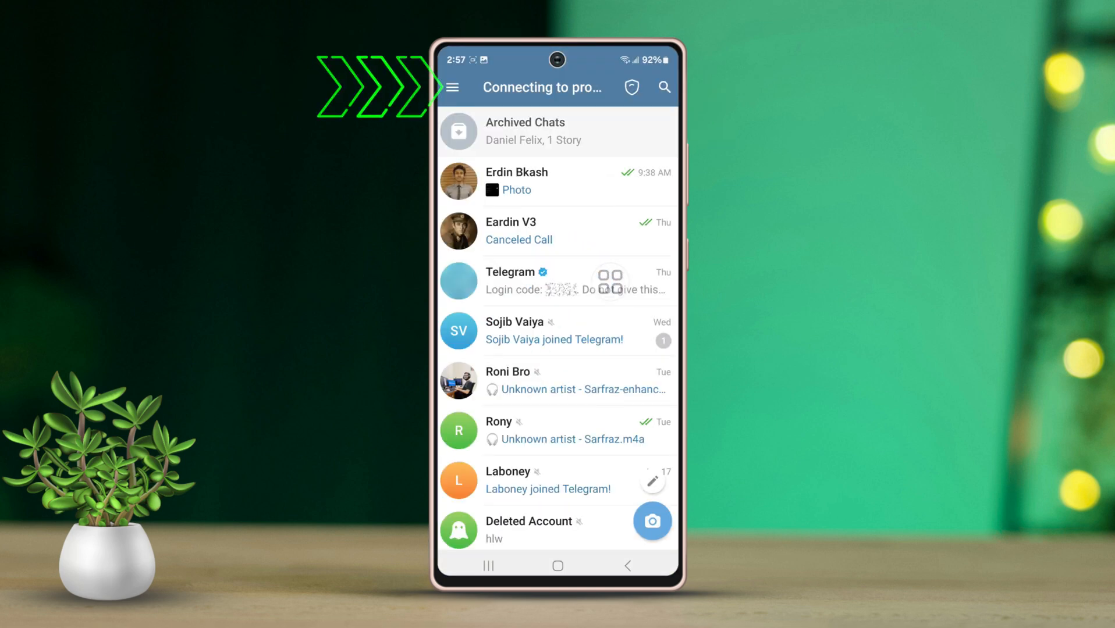
Reach the Data and Storage settings via the menu and scroll to Automatic media download
{"action": "left_click", "coordinate": [451, 88]}
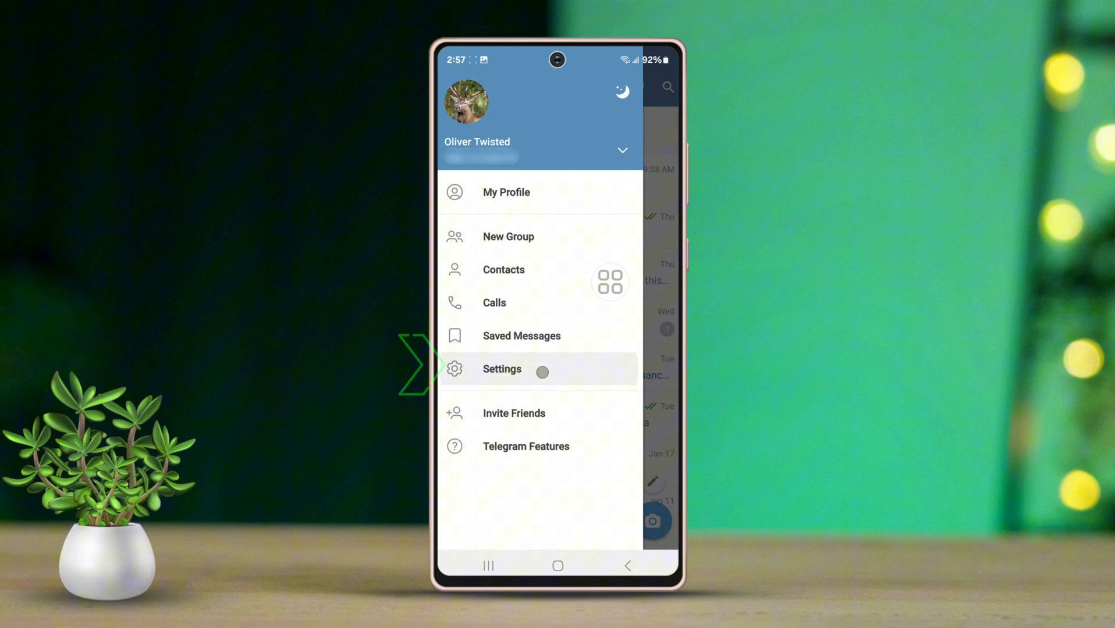
{"action": "left_click", "coordinate": [502, 369]}
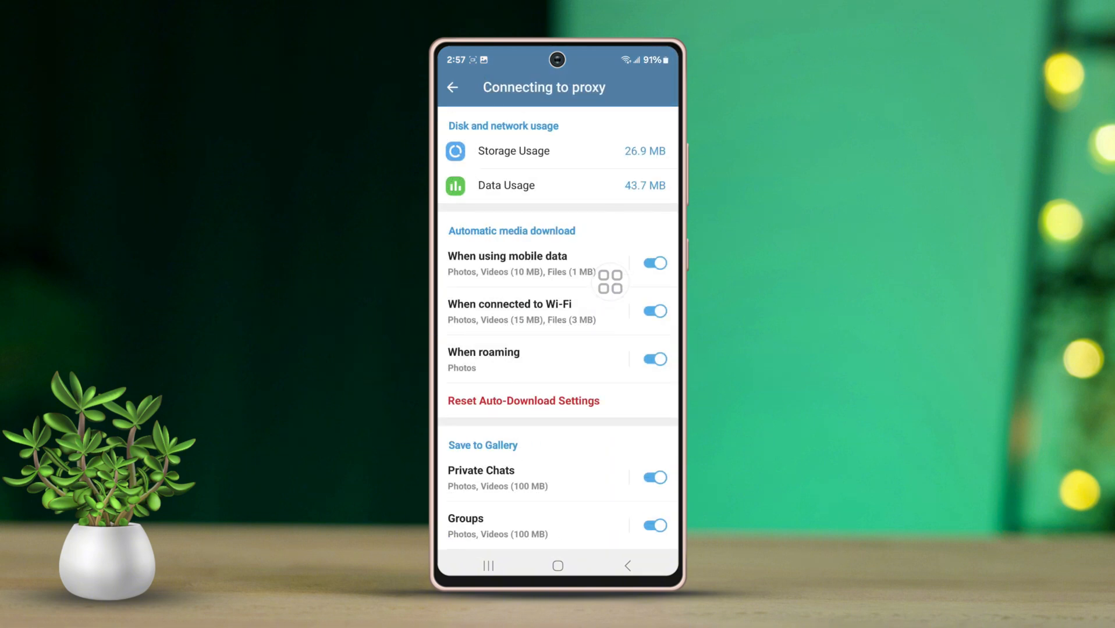
{"action": "scroll", "scroll_direction": "down", "scroll_amount": 3}
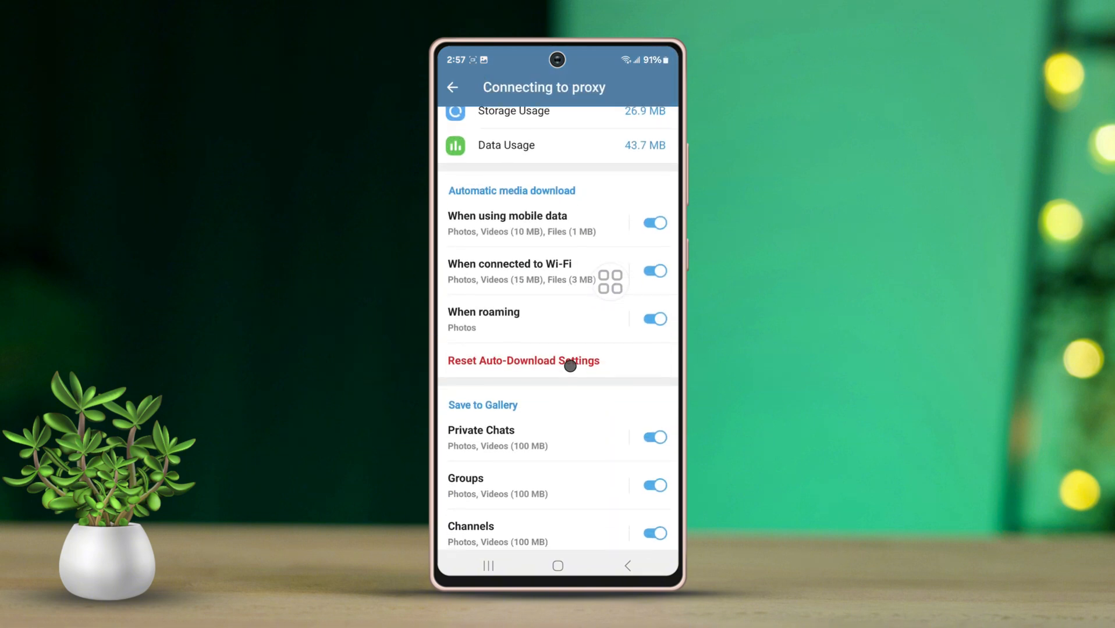
{"action": "scroll", "scroll_direction": "down", "scroll_amount": 3}
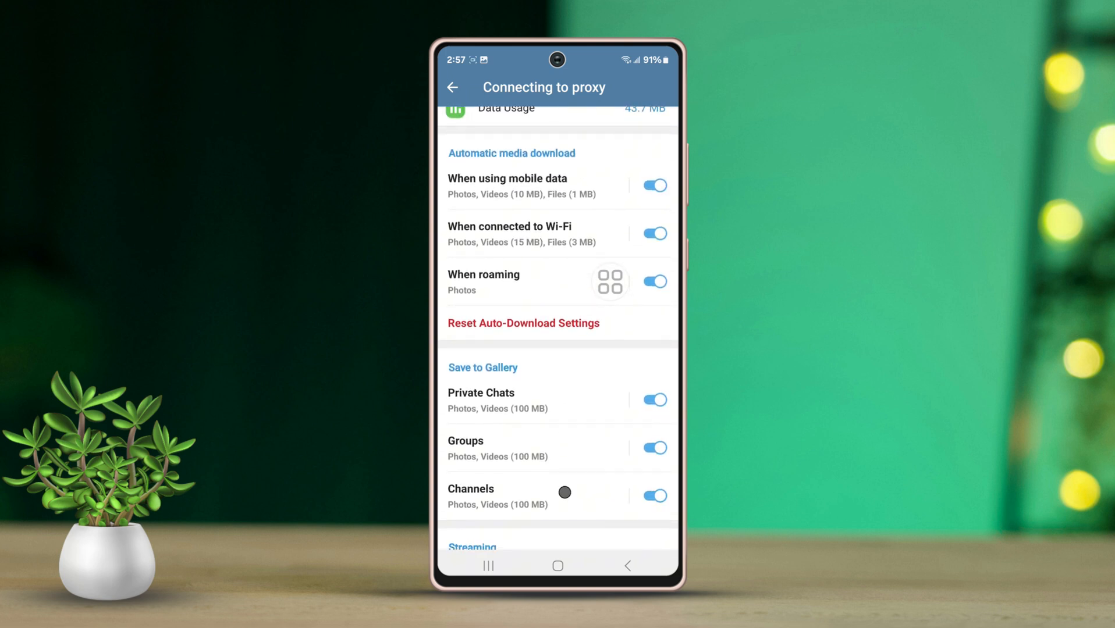
Disable automatic media download for 'When using mobile data' and 'When connected to Wi-Fi'
{"action": "left_click", "coordinate": [655, 185]}
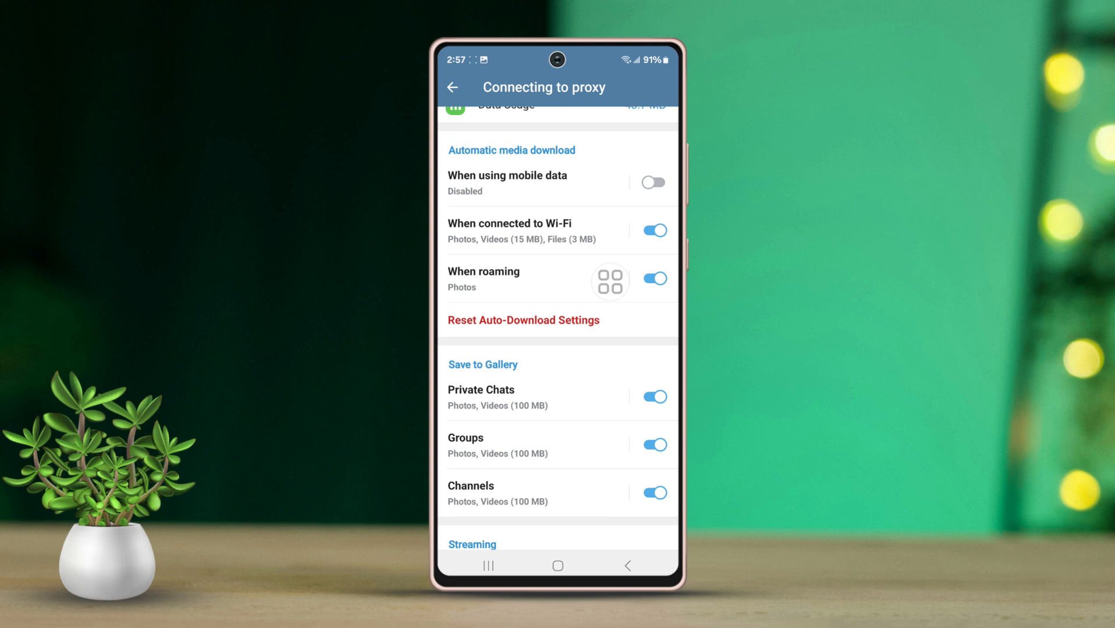
{"action": "left_click", "coordinate": [654, 231]}
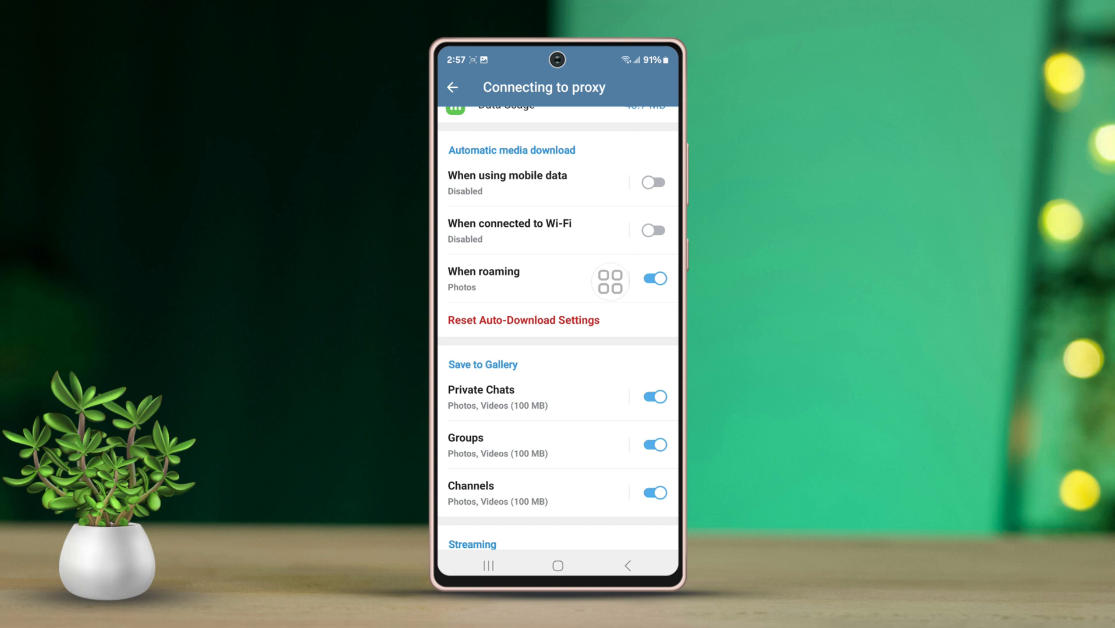
{"action": "scroll", "scroll_direction": "down", "scroll_amount": 3}
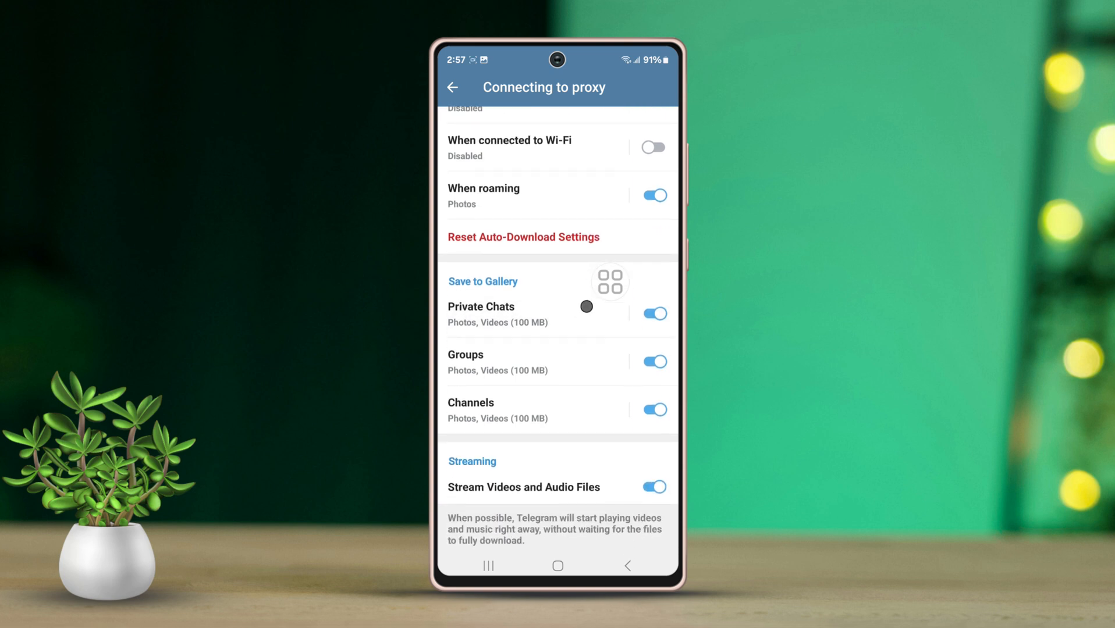
{"action": "scroll", "scroll_direction": "down", "scroll_amount": 3}
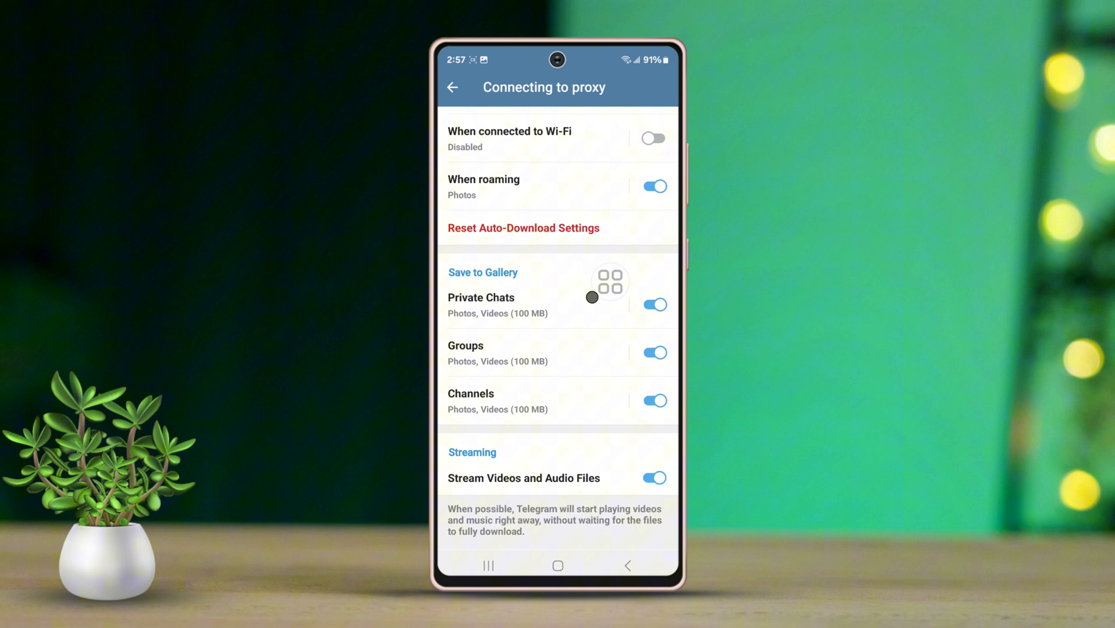